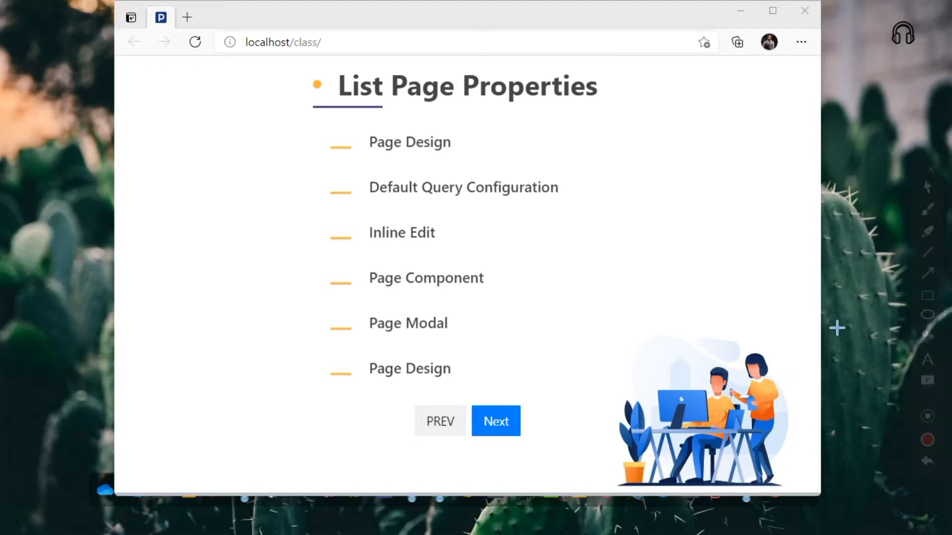
mouse_move(744, 280)
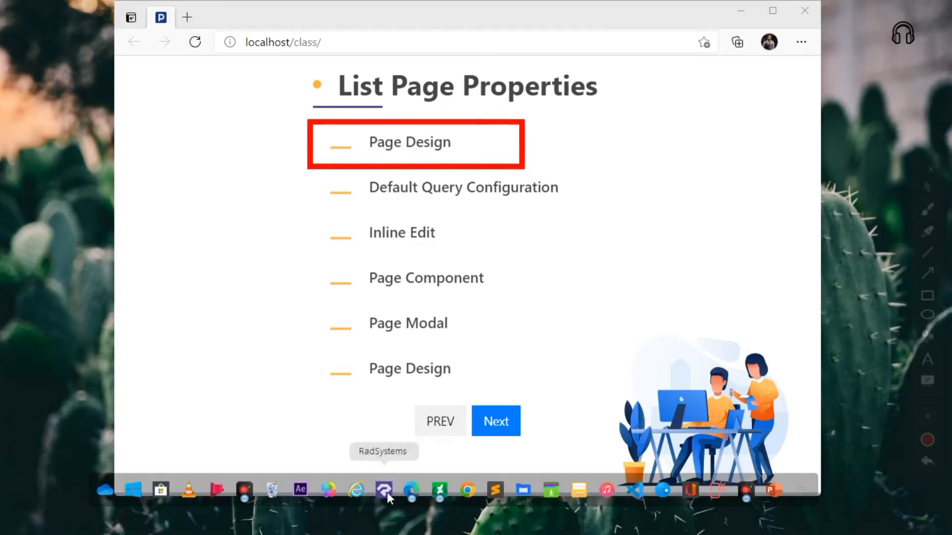
mouse_move(689, 382)
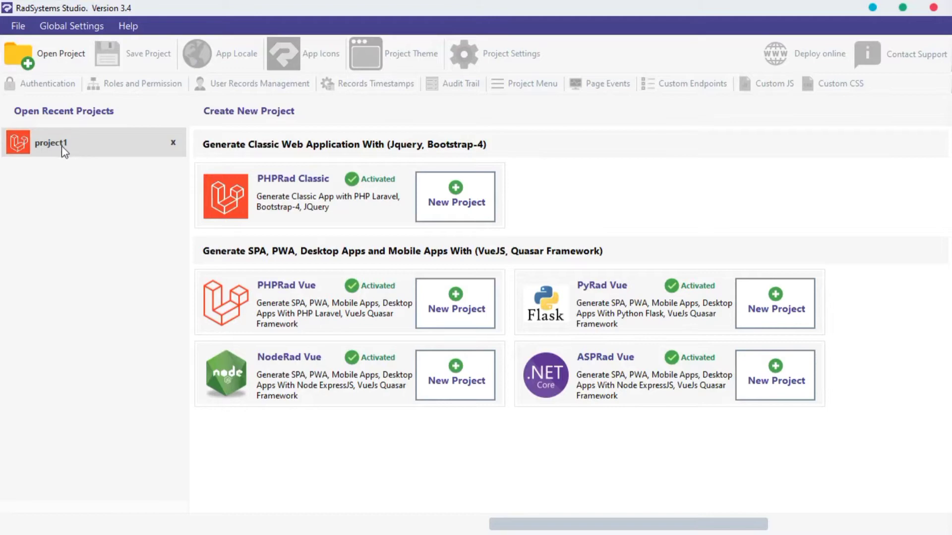
mouse_move(243, 179)
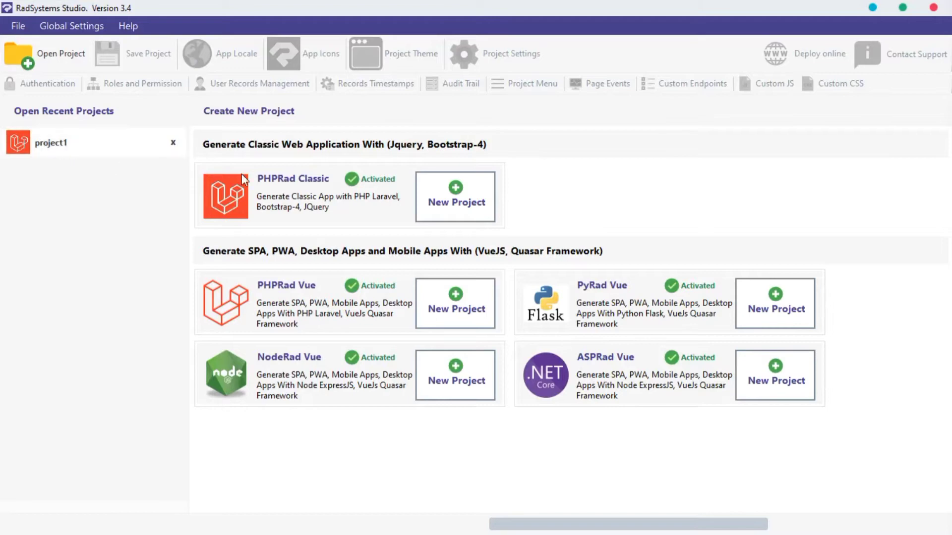
mouse_move(298, 194)
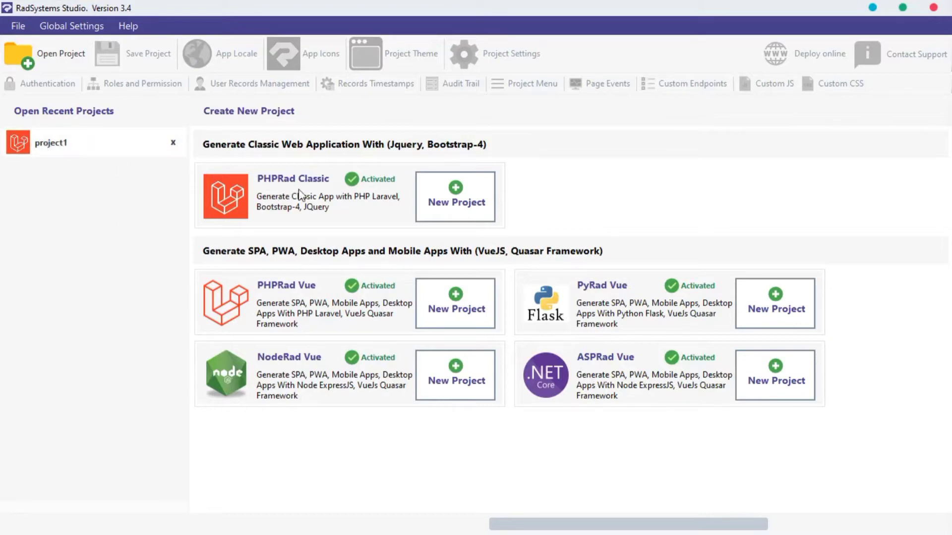
mouse_move(192, 177)
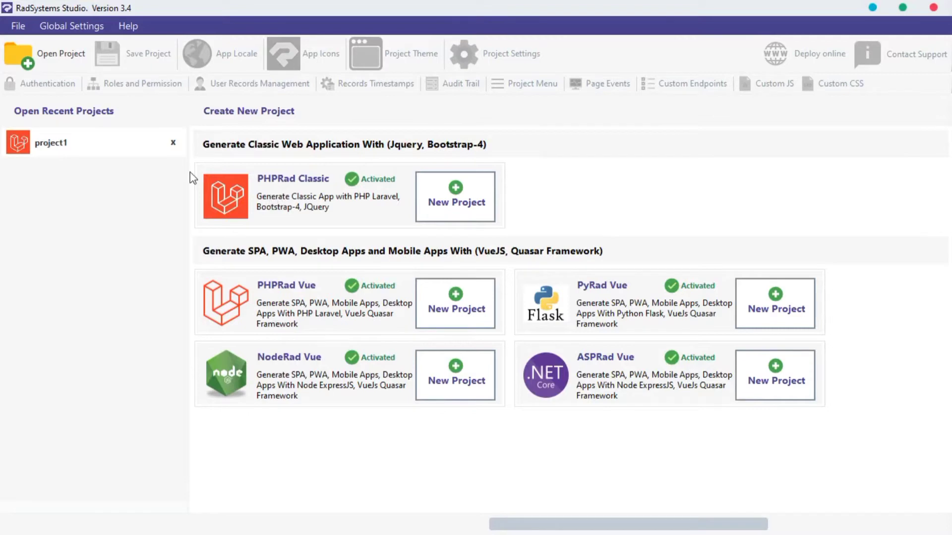
Open project1, collapse all List Page property groups, then re-expand Page Design.
click(52, 143)
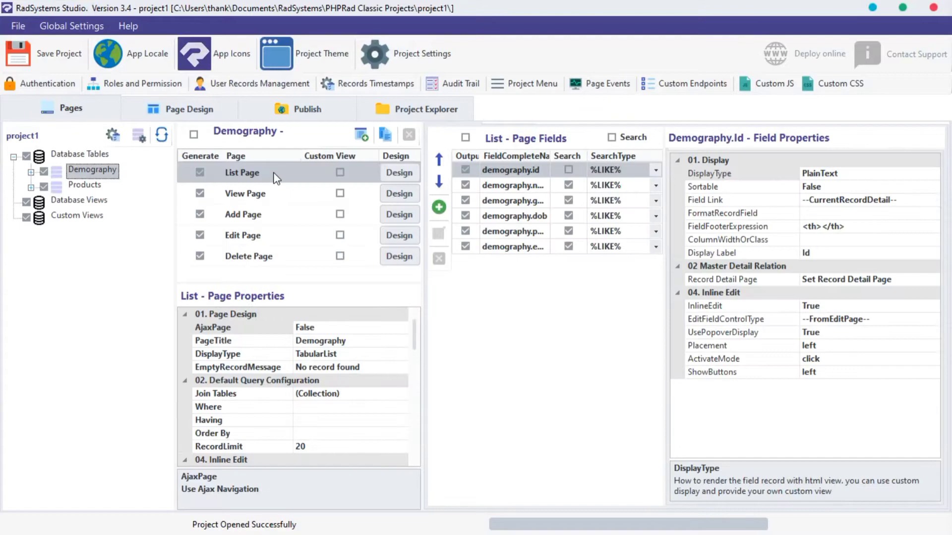
mouse_move(310, 281)
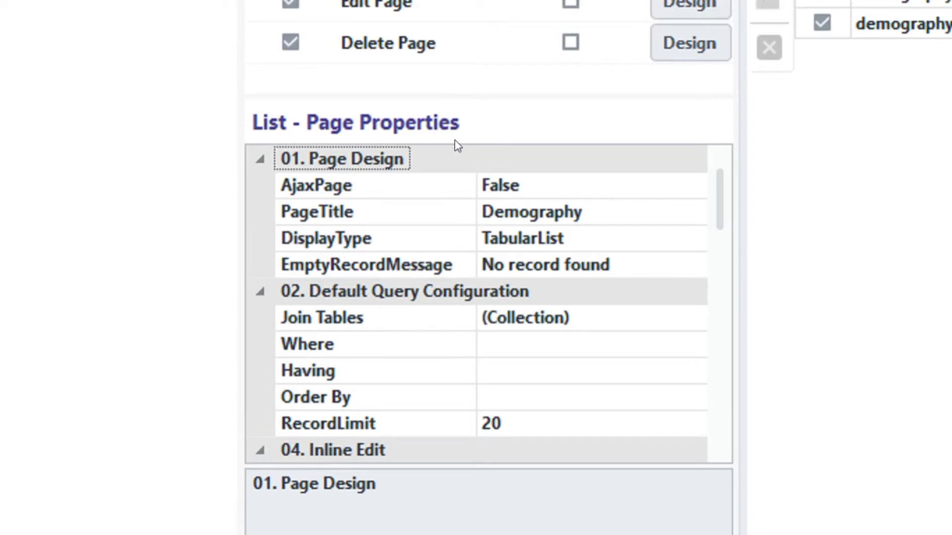
mouse_move(226, 164)
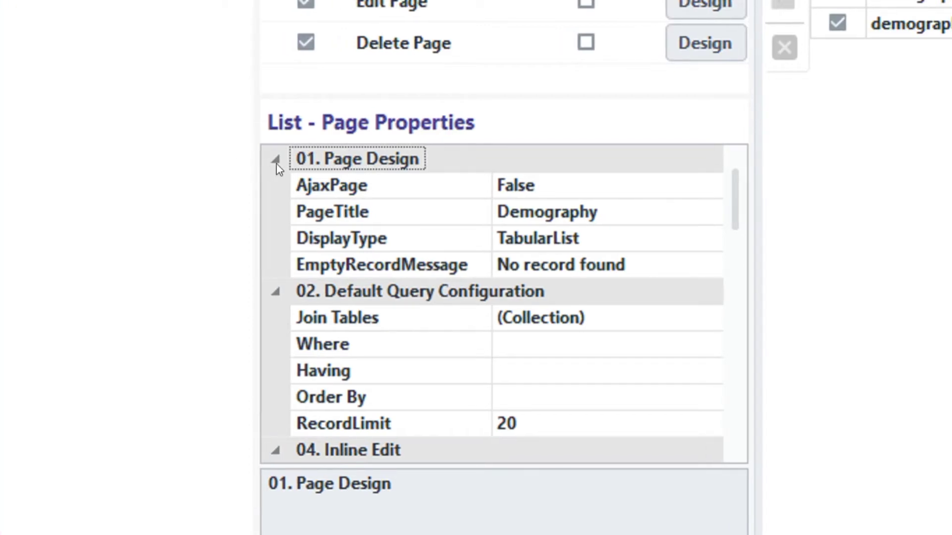
click(275, 158)
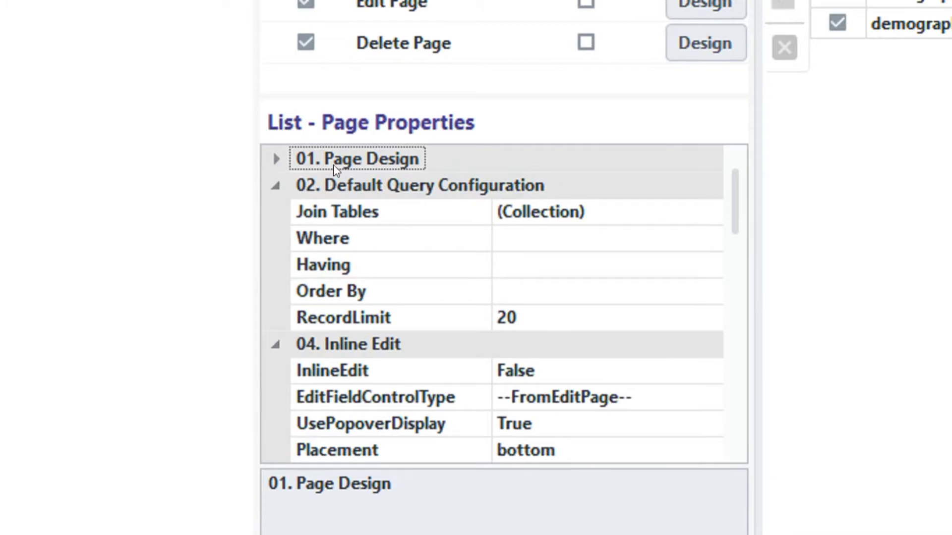
click(276, 185)
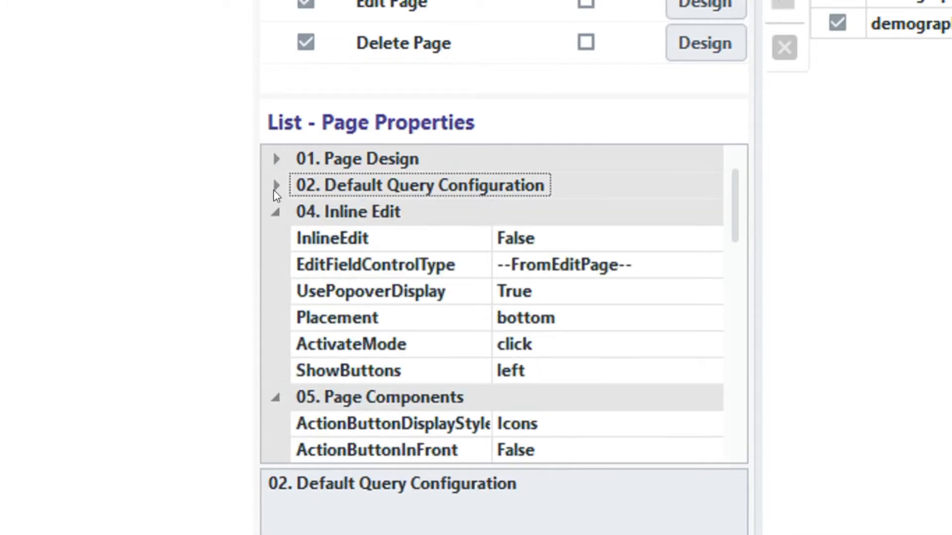
mouse_move(265, 223)
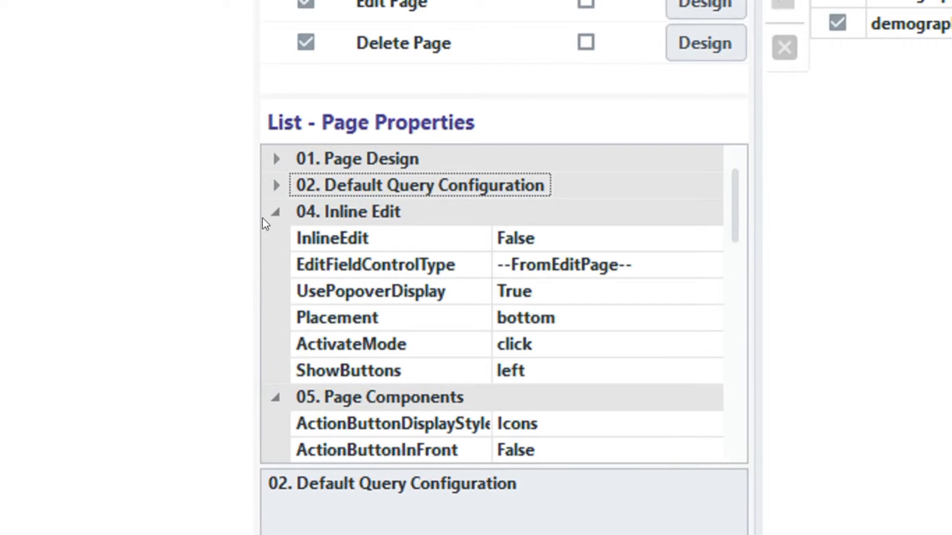
click(275, 211)
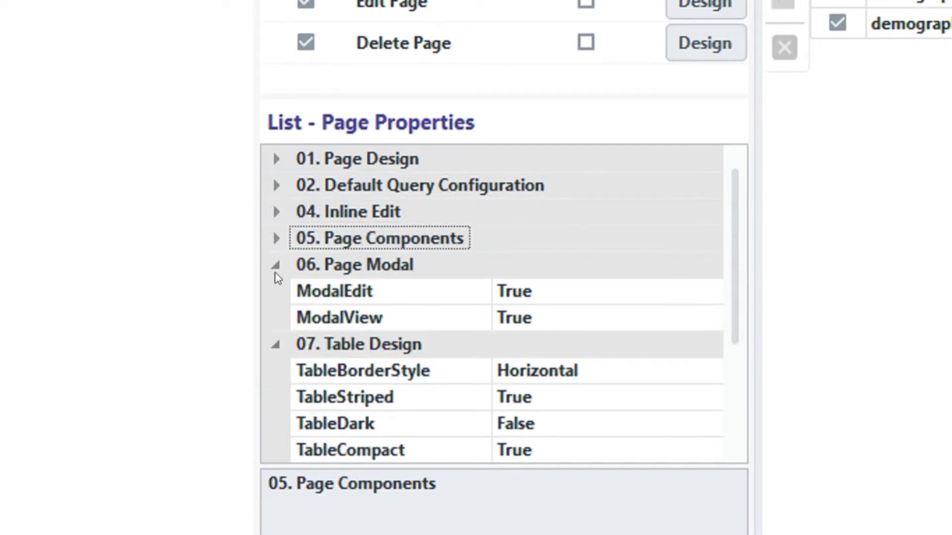
click(274, 265)
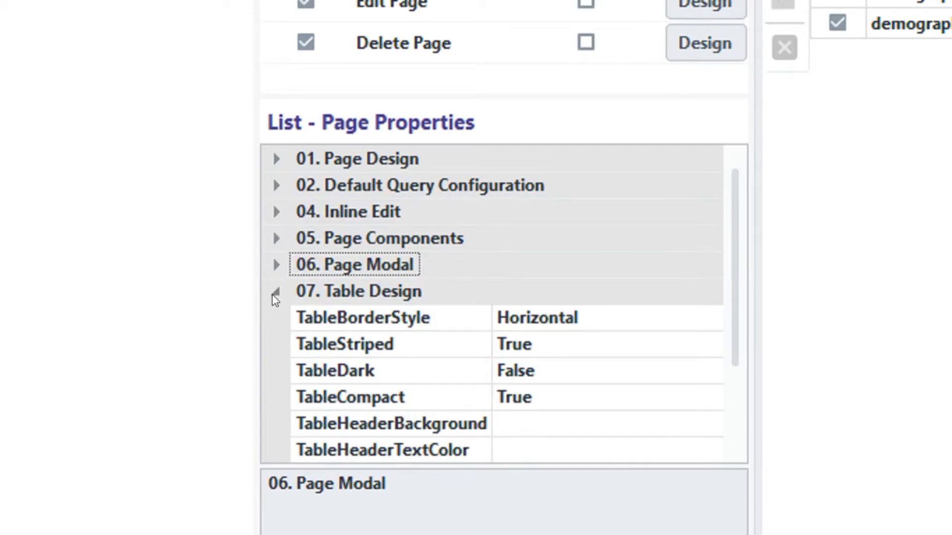
click(277, 291)
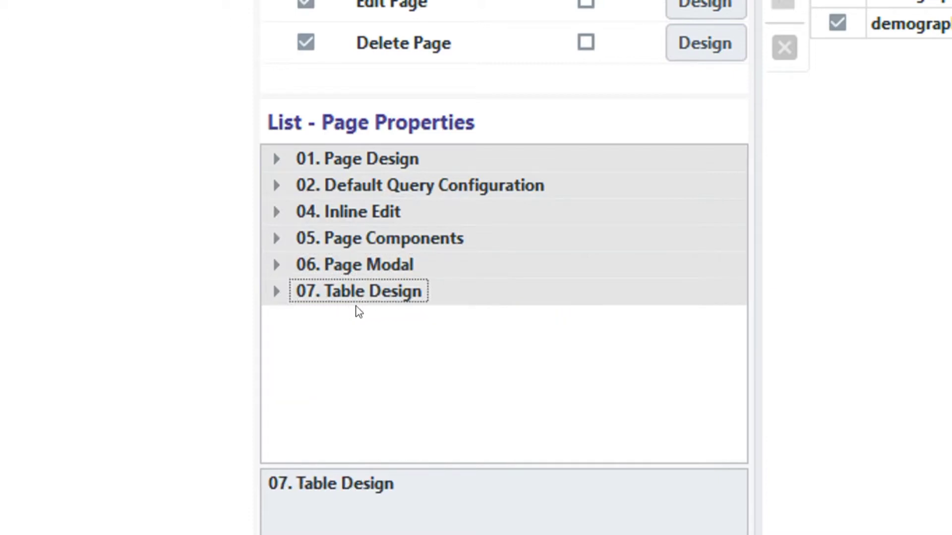
click(276, 159)
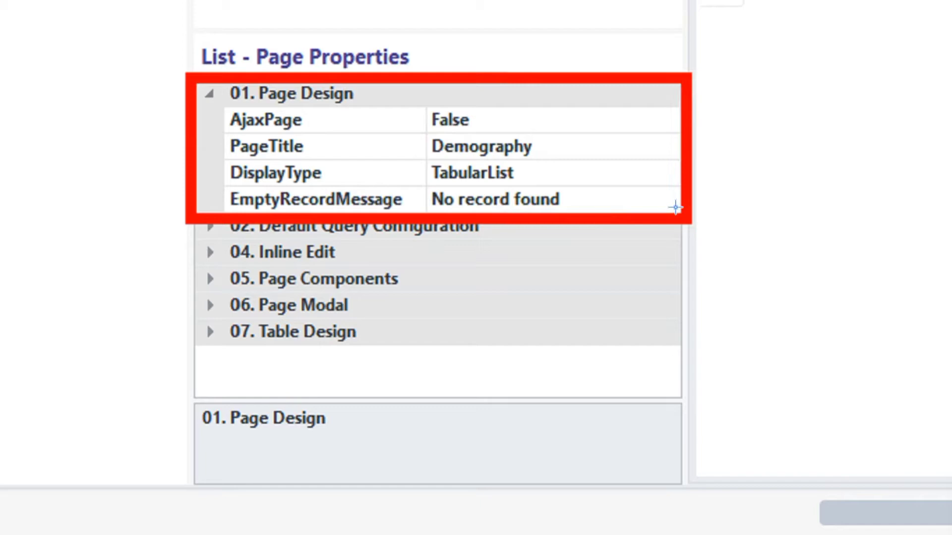
Turn AjaxPage on and set the PageTitle to 'Table title'.
click(668, 120)
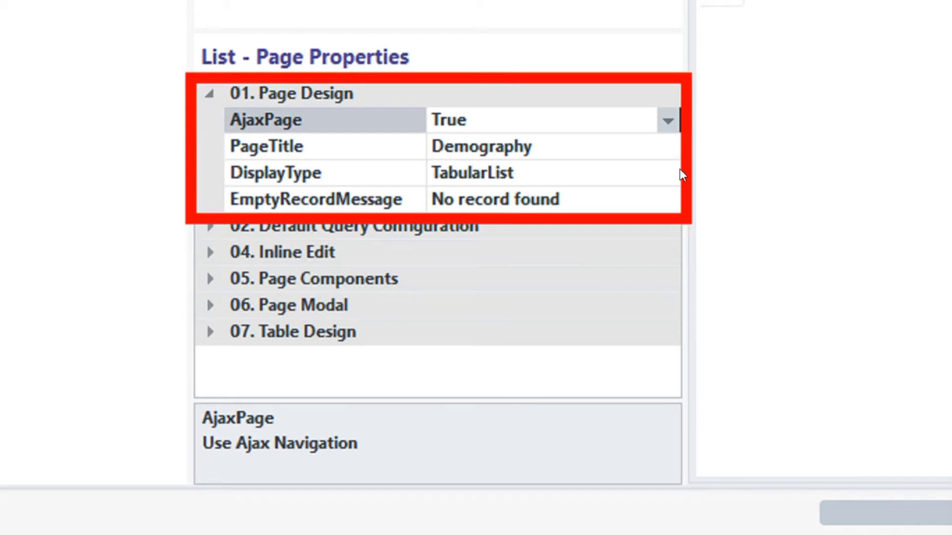
click(266, 146)
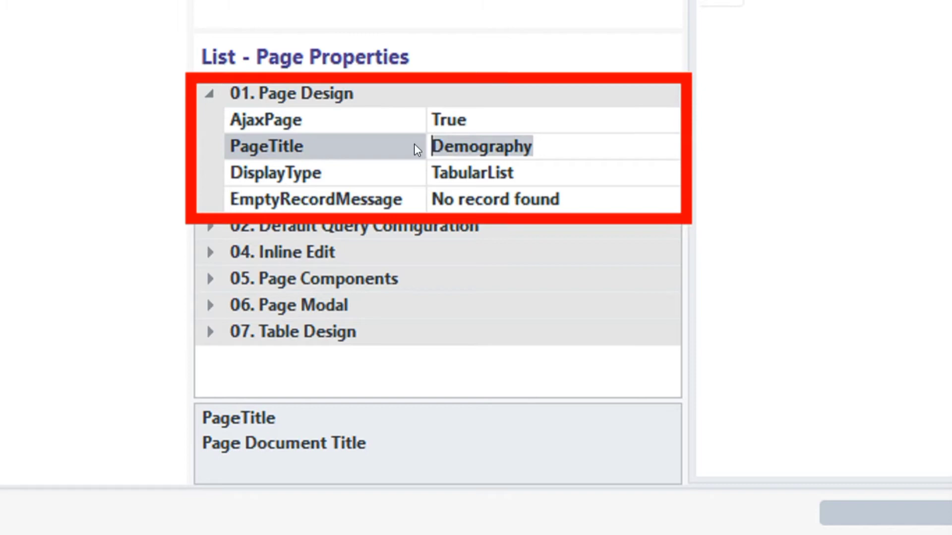
text(T)
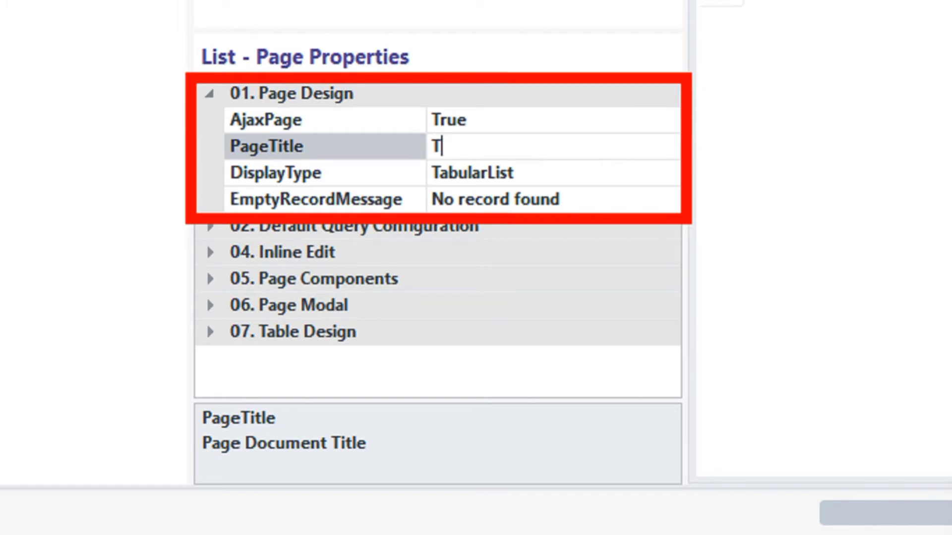
text(able ti)
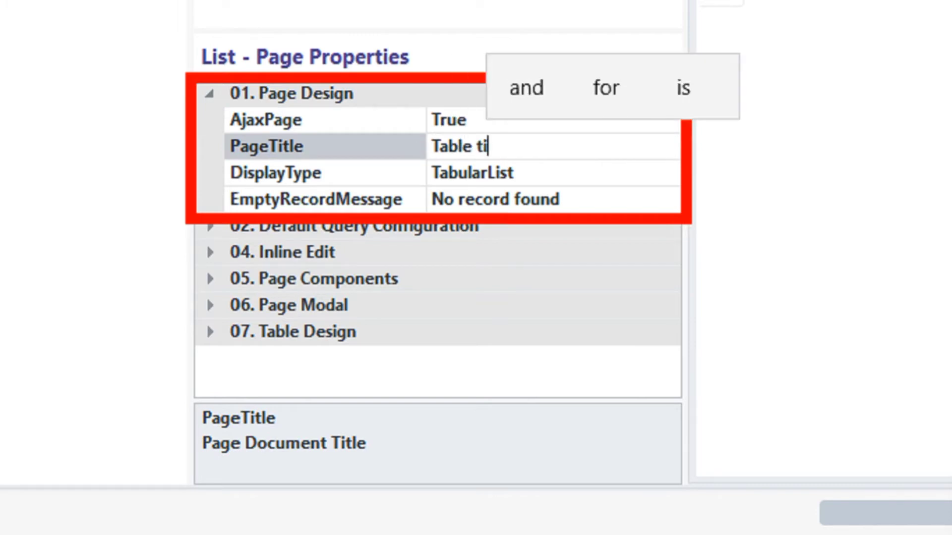
text(tle)
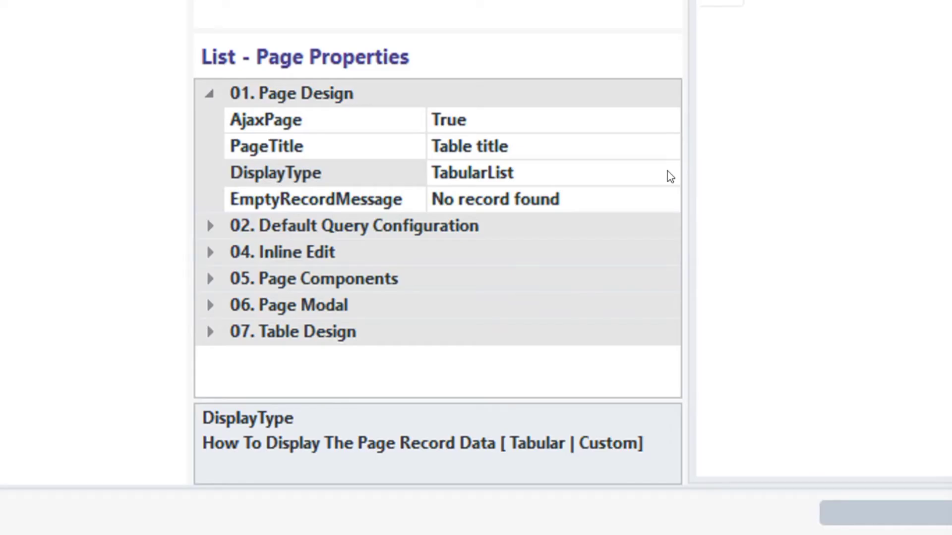
Change the list page DisplayType from TabularList to Grid.
click(667, 172)
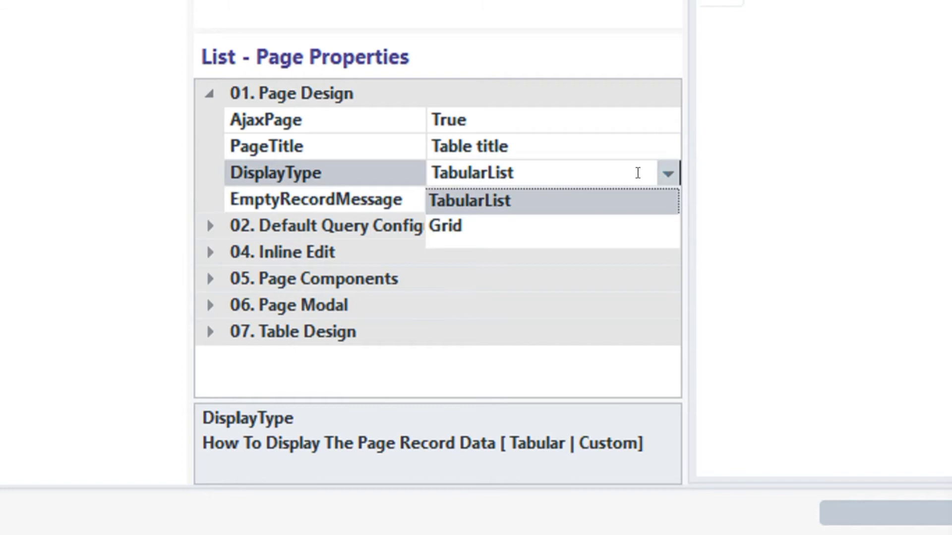
mouse_move(577, 208)
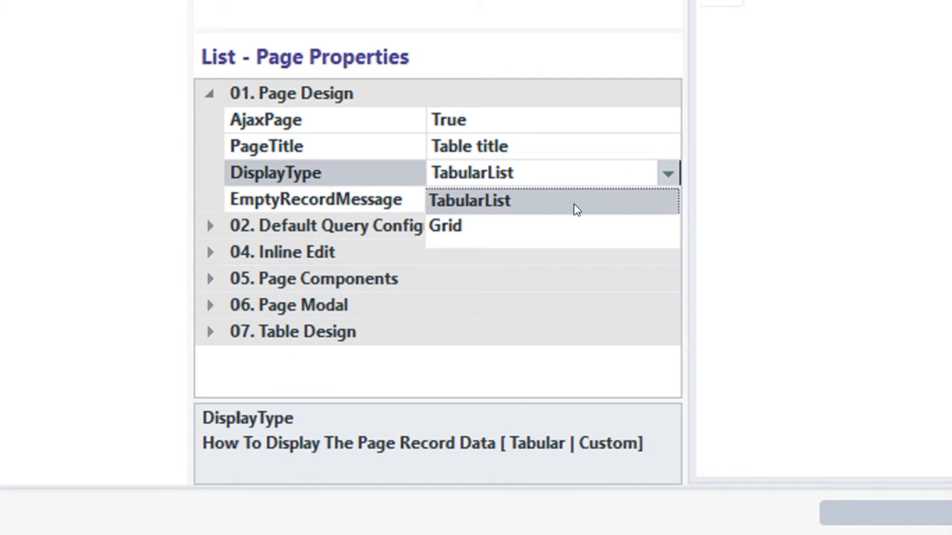
mouse_move(458, 236)
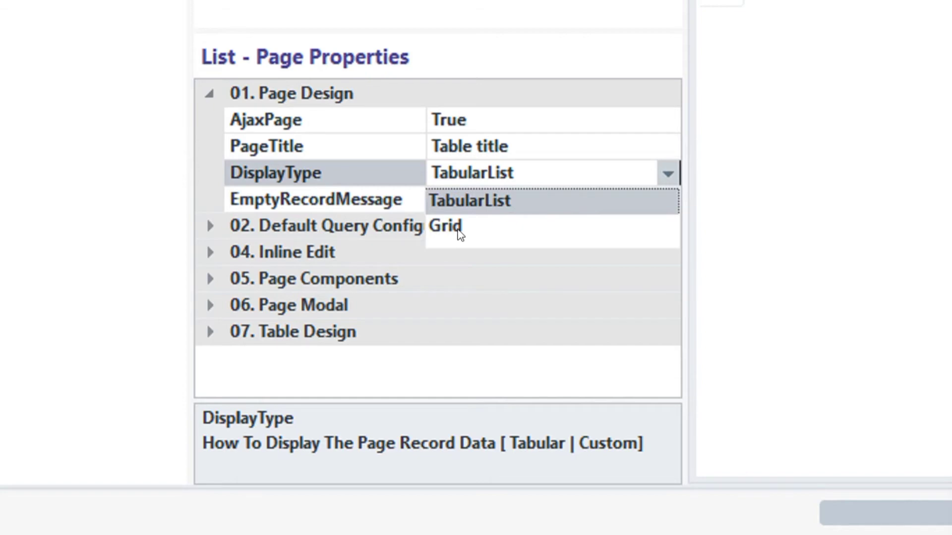
click(445, 225)
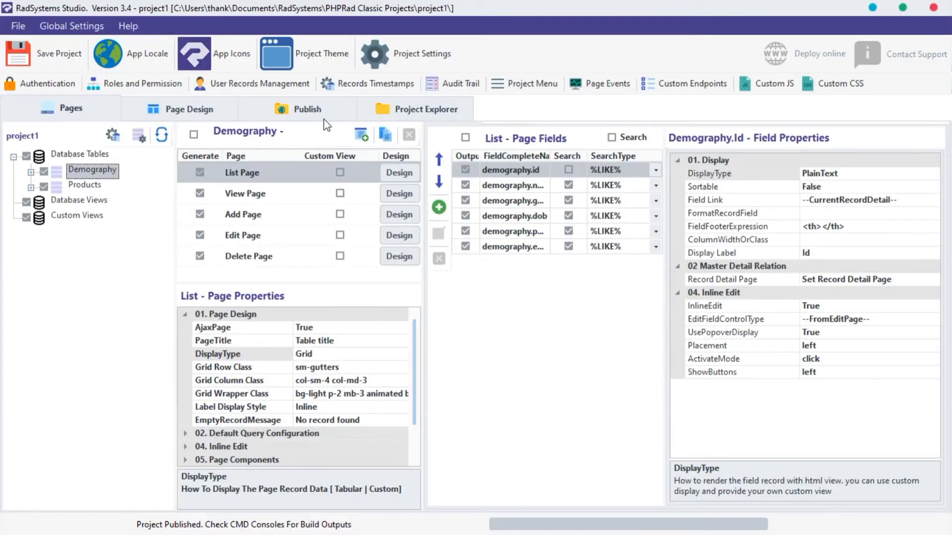
Publish project1, preview it at localhost:8050 and go to the Demography page.
click(306, 108)
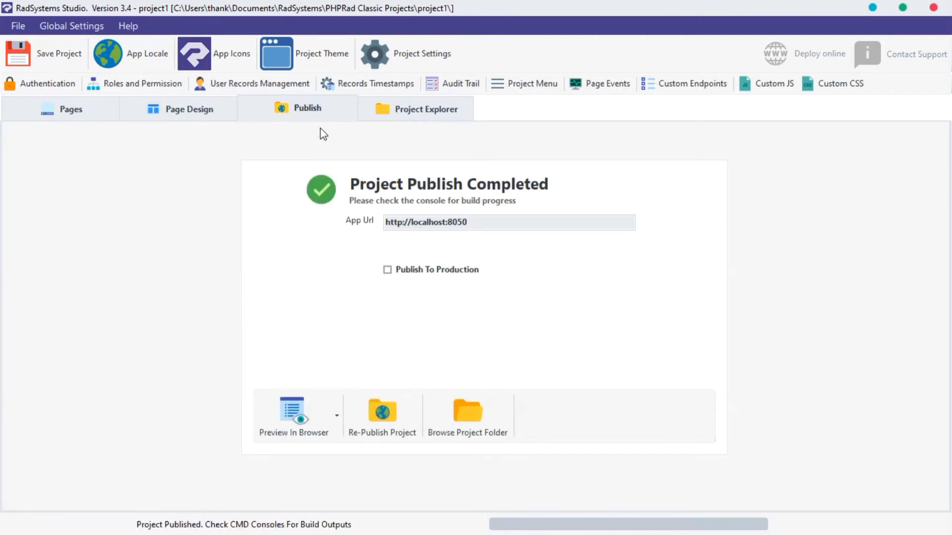
click(293, 413)
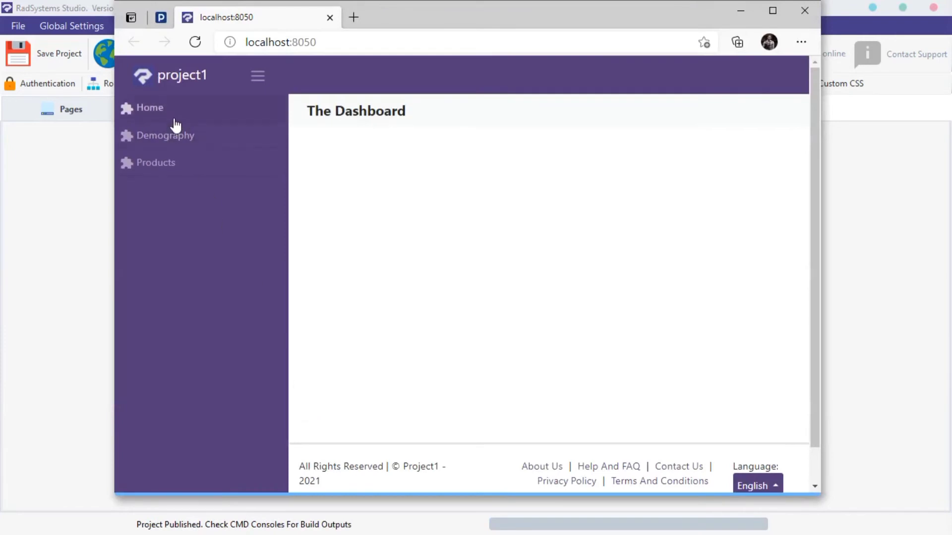
click(165, 135)
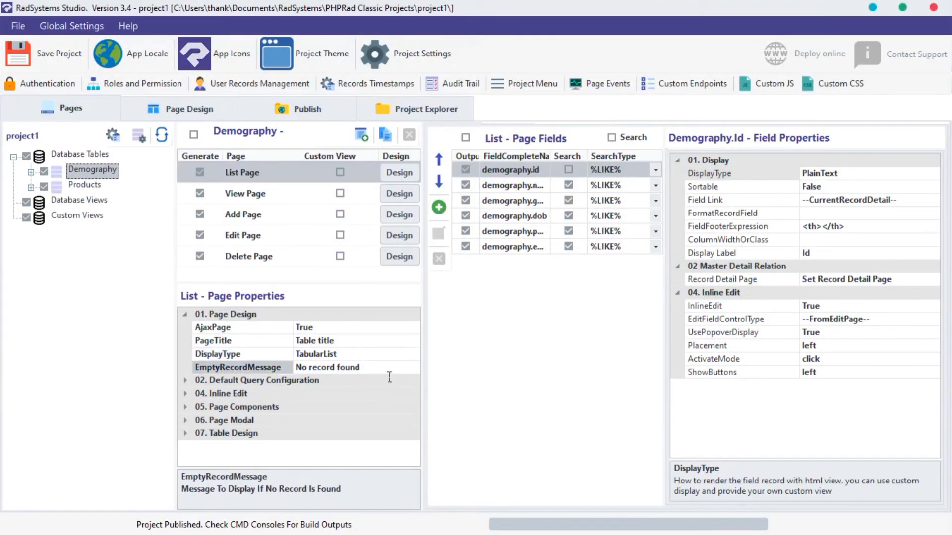
mouse_move(258, 370)
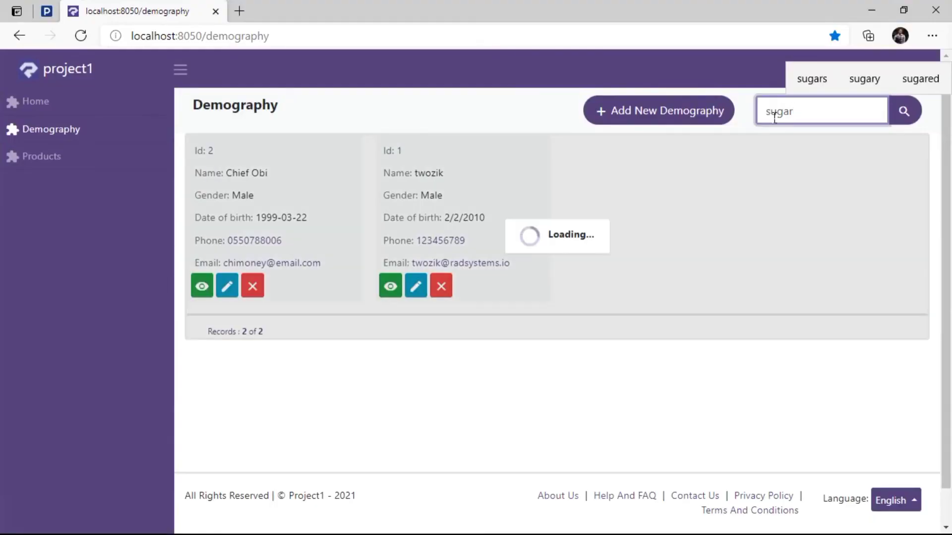
Run the sugar search showing No Record Found, view the empty Products page, return to the slides.
click(904, 111)
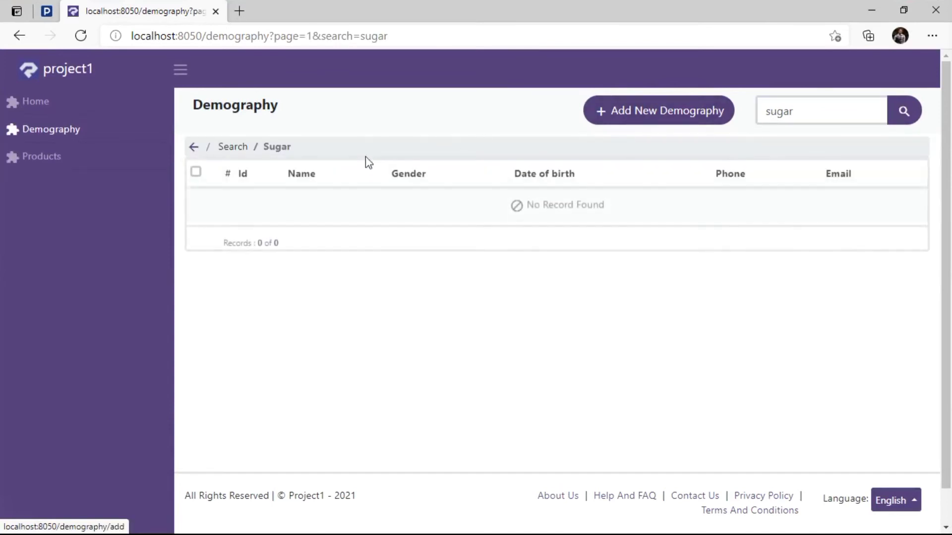
double_click(564, 205)
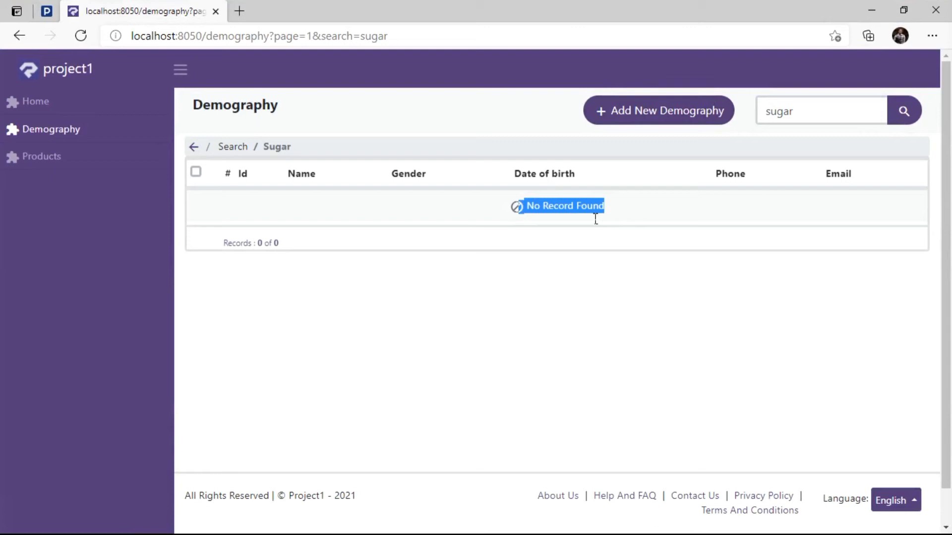
mouse_move(650, 218)
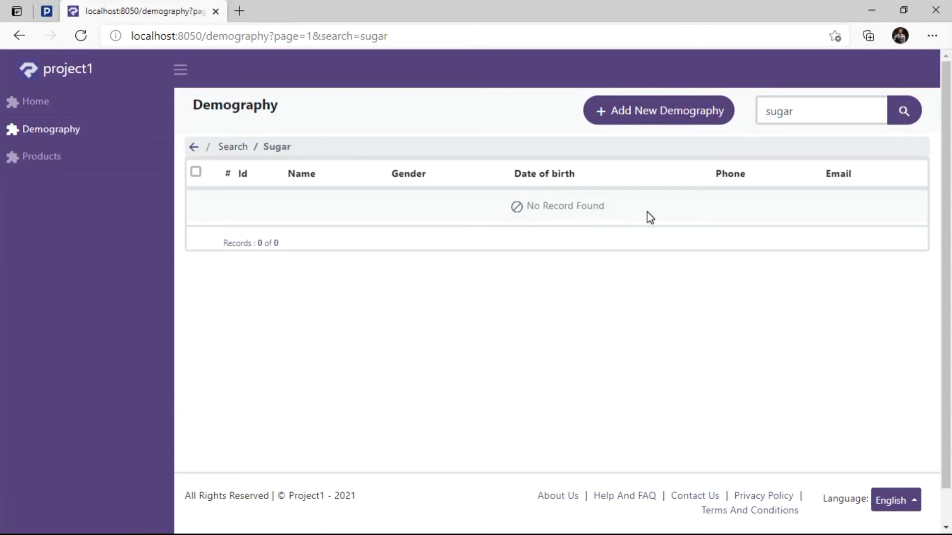
mouse_move(645, 217)
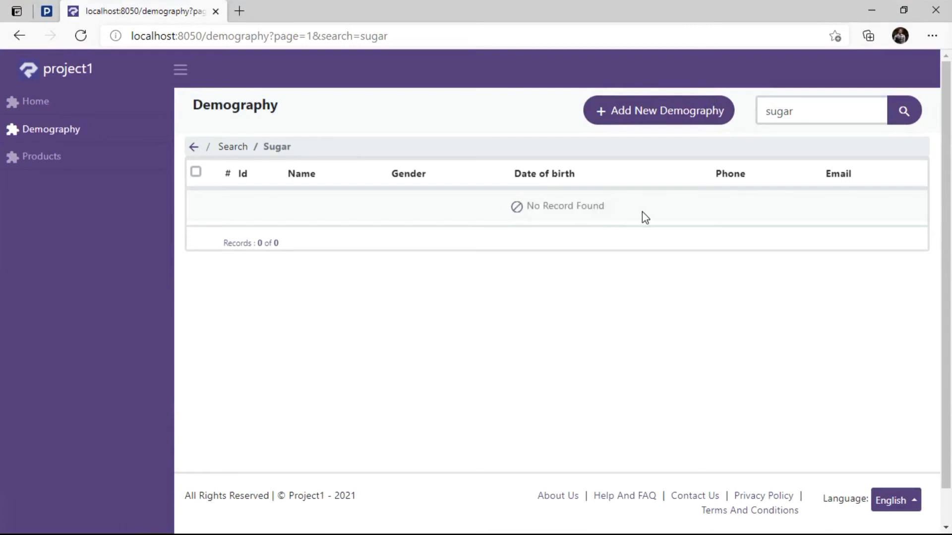
click(41, 157)
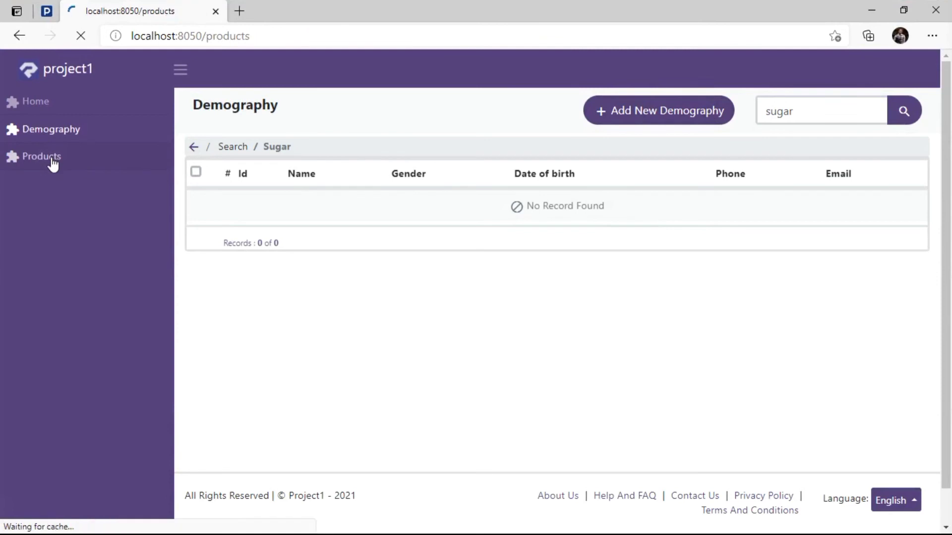
click(41, 156)
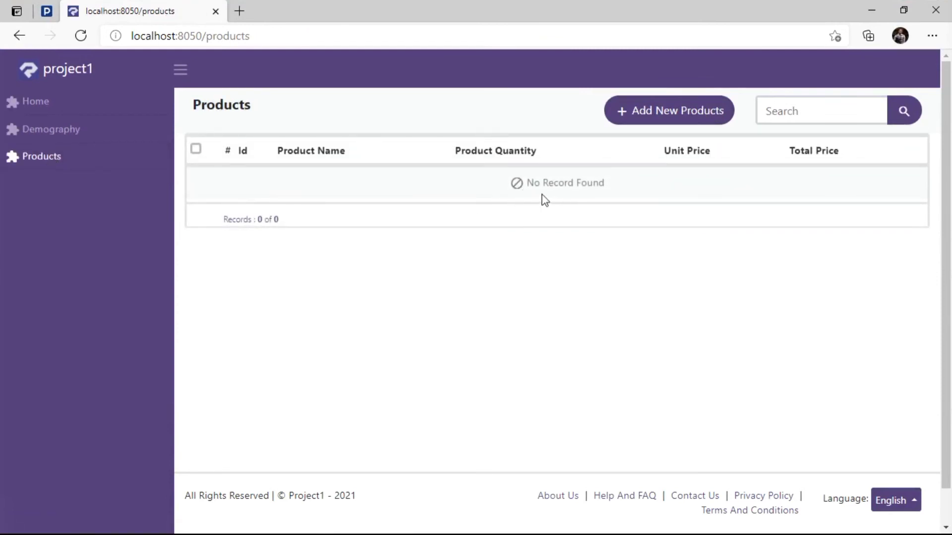
mouse_move(438, 179)
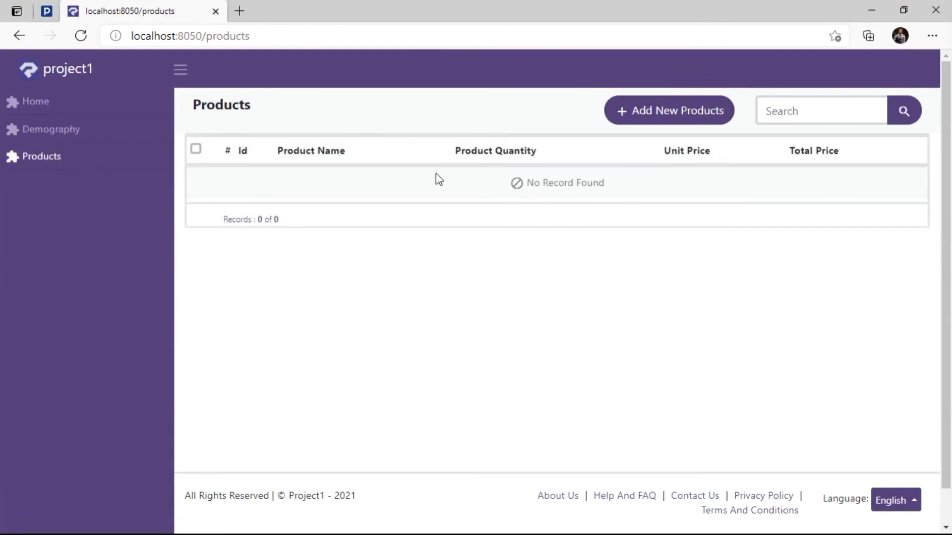
click(46, 11)
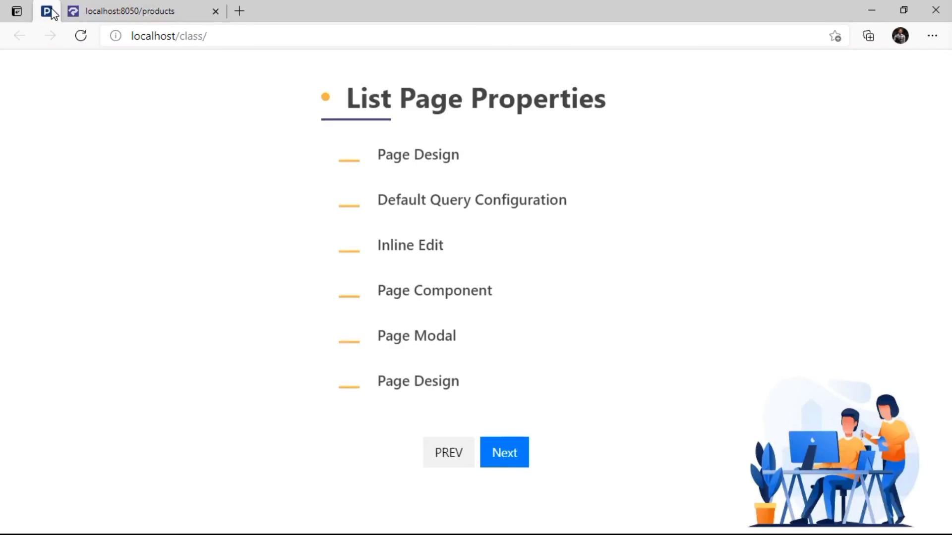
mouse_move(409, 201)
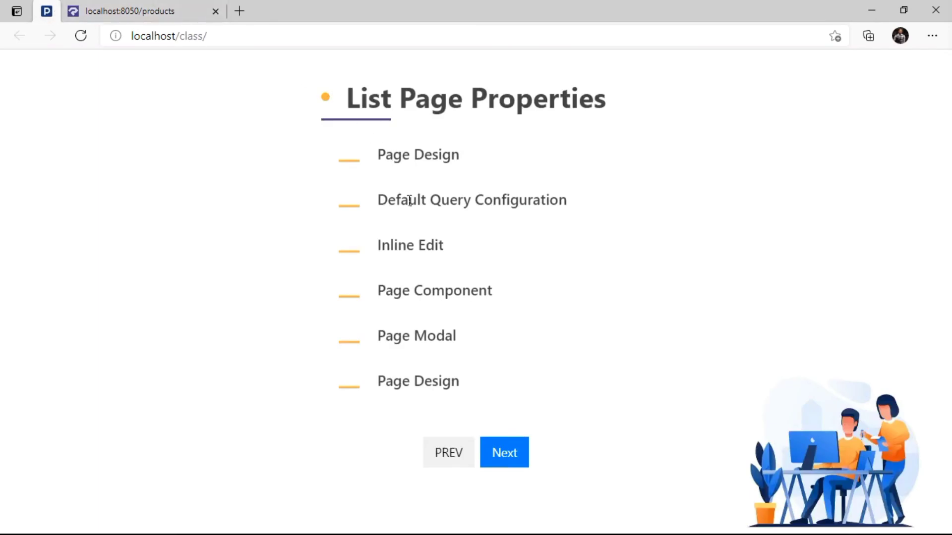